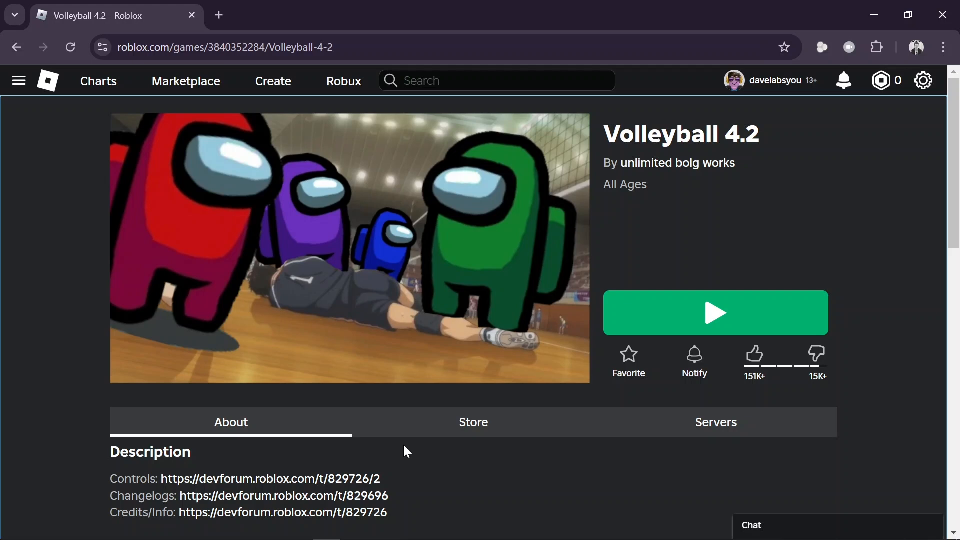
# Search Windows for 'date' to surface Date & time settings as the best match.
pyautogui.write('date')
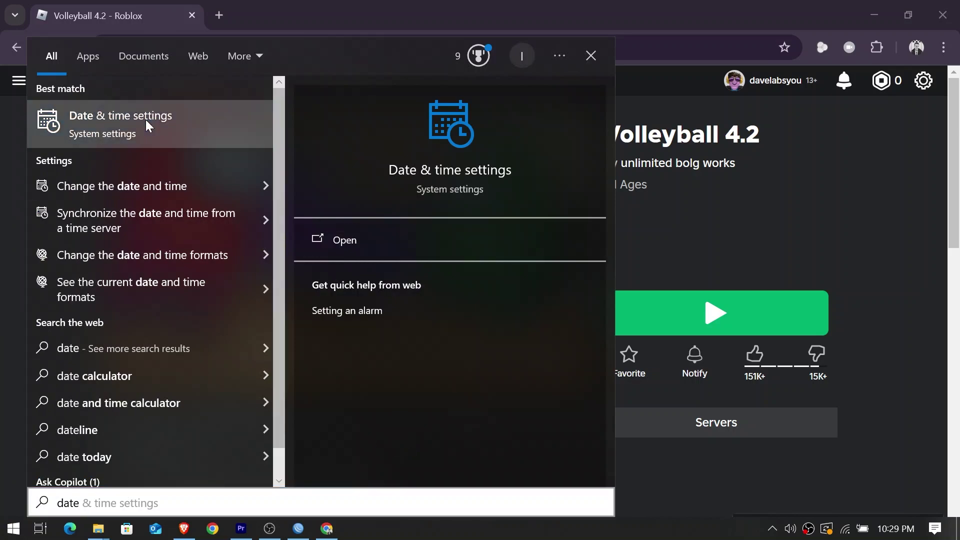
# Turn off 'Set time automatically' on the Date & time page and start changing the date manually.
pyautogui.click(343, 239)
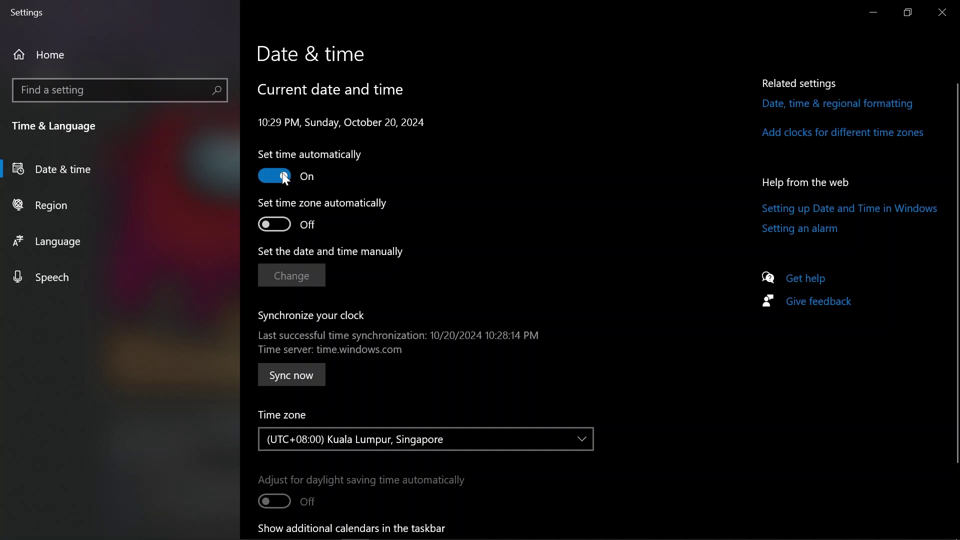
pyautogui.click(274, 177)
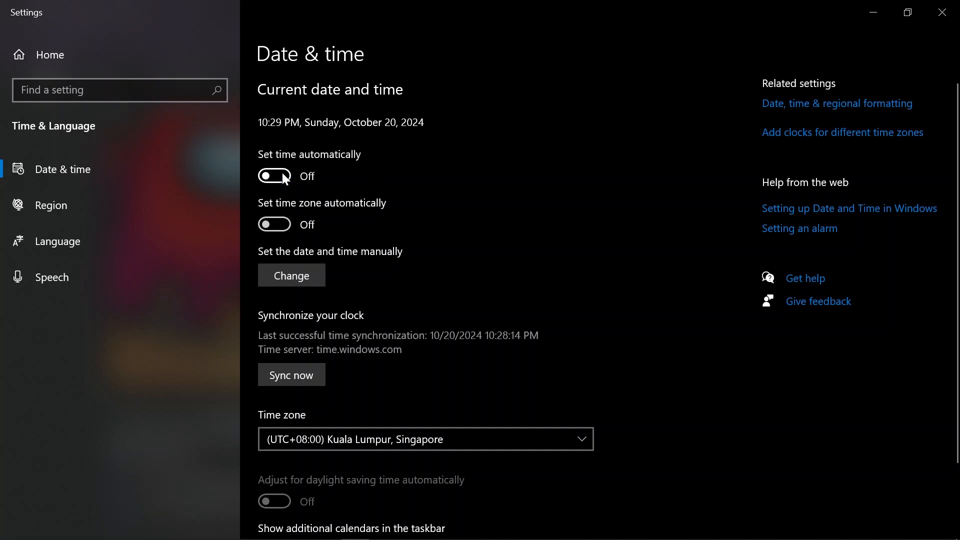
pyautogui.click(291, 275)
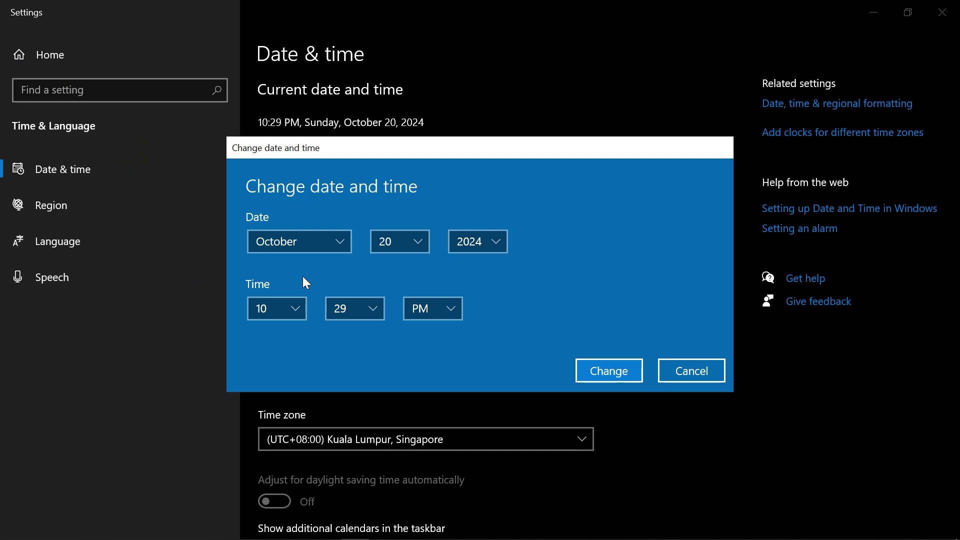
pyautogui.moveTo(399, 241)
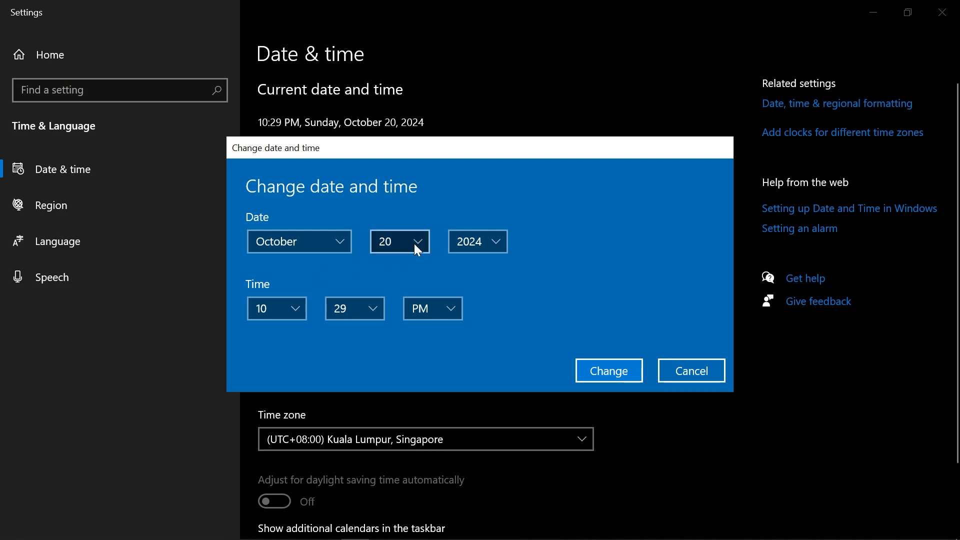
# Set the system date to October 21, 2024 and apply the change.
pyautogui.click(398, 240)
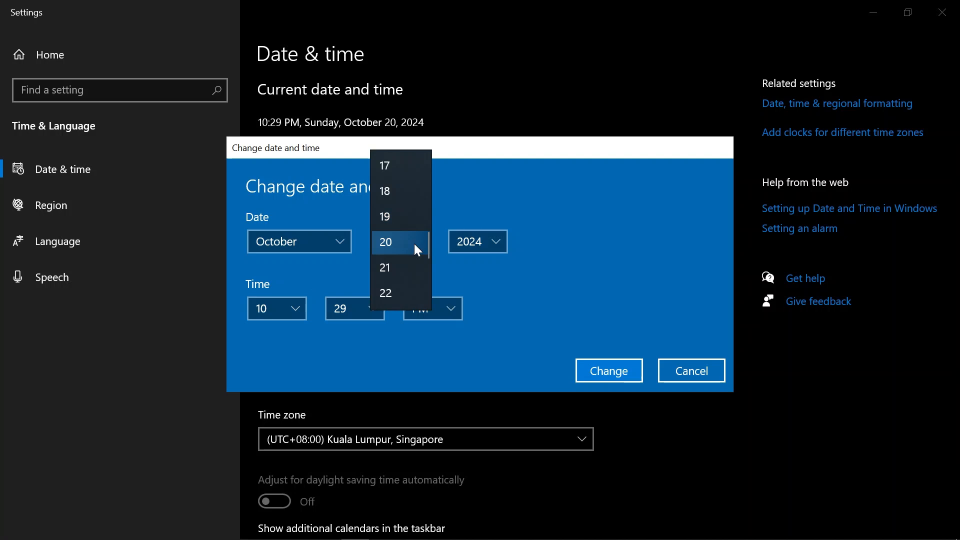
pyautogui.click(384, 267)
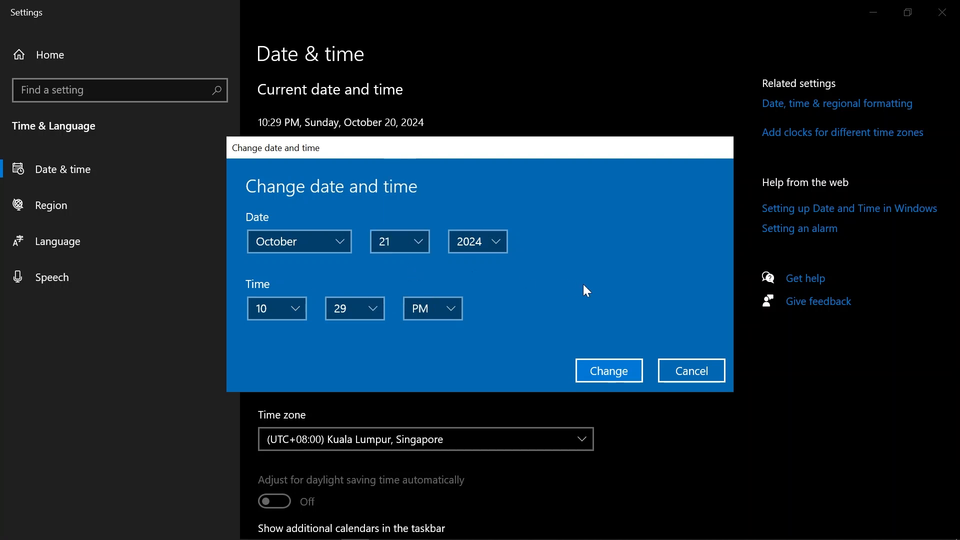
pyautogui.click(608, 371)
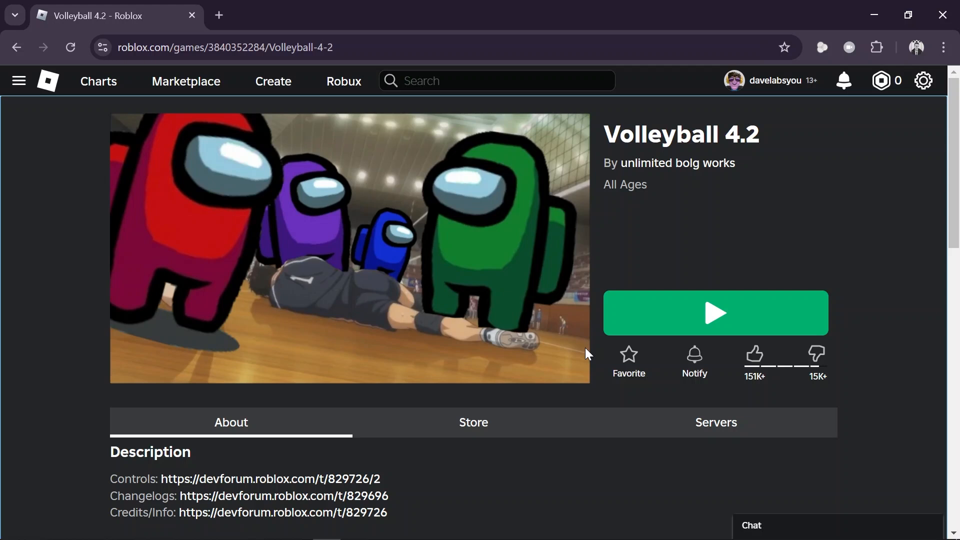
pyautogui.moveTo(657, 332)
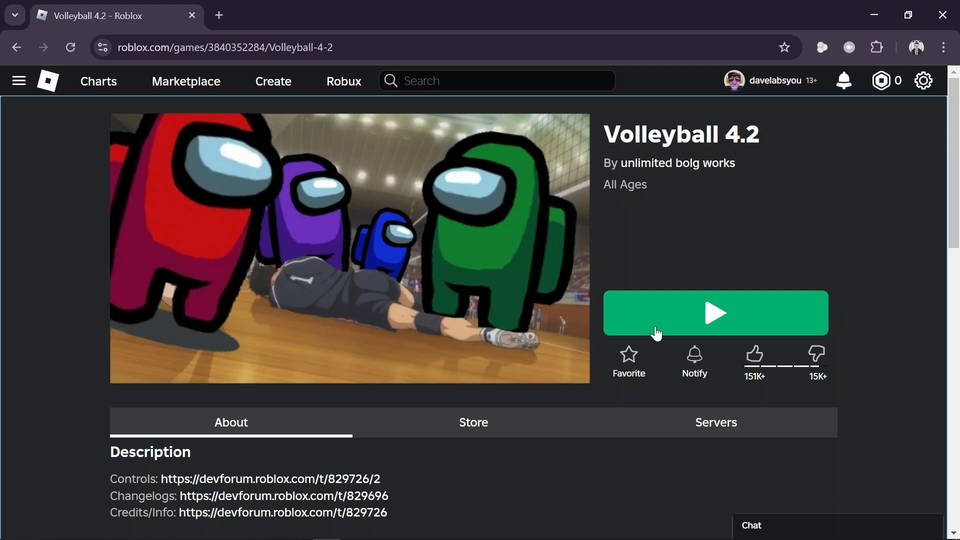
pyautogui.click(715, 313)
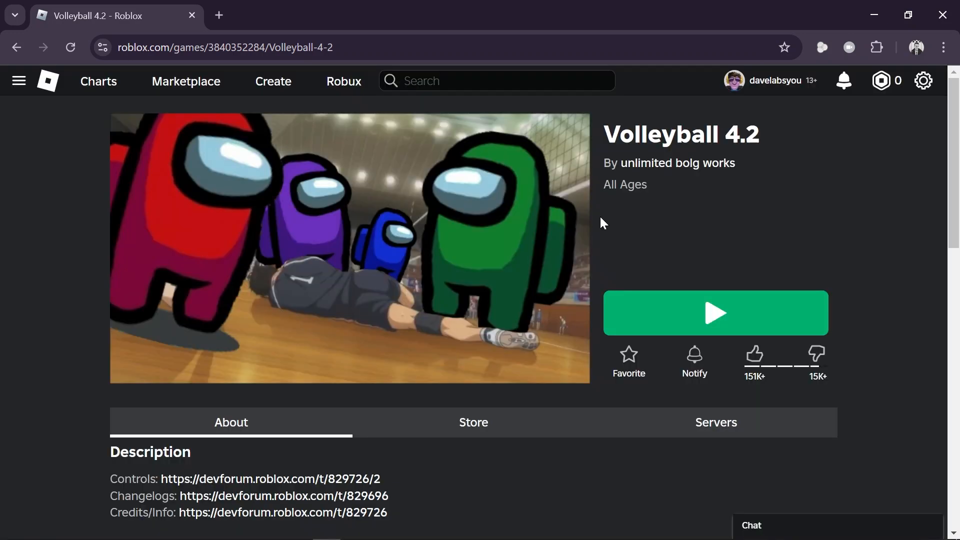
pyautogui.moveTo(669, 219)
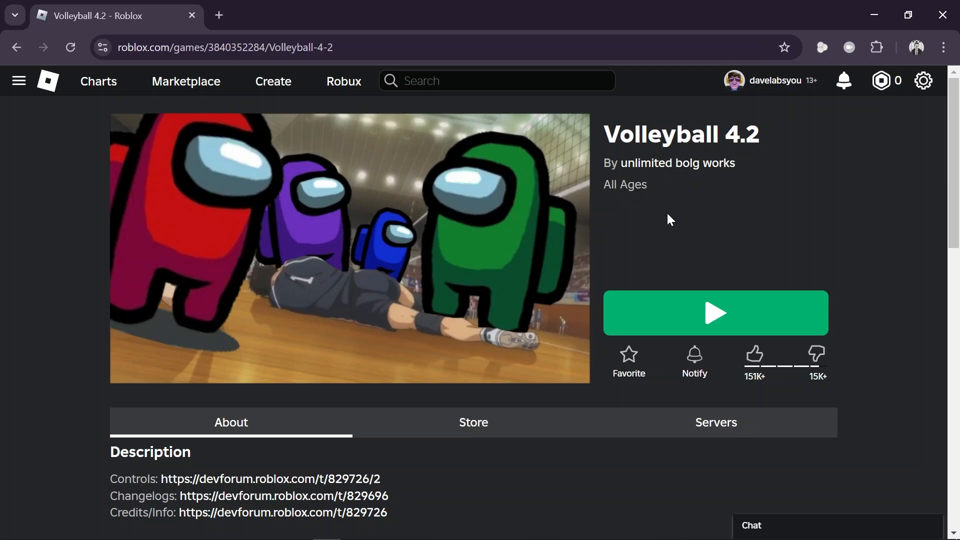